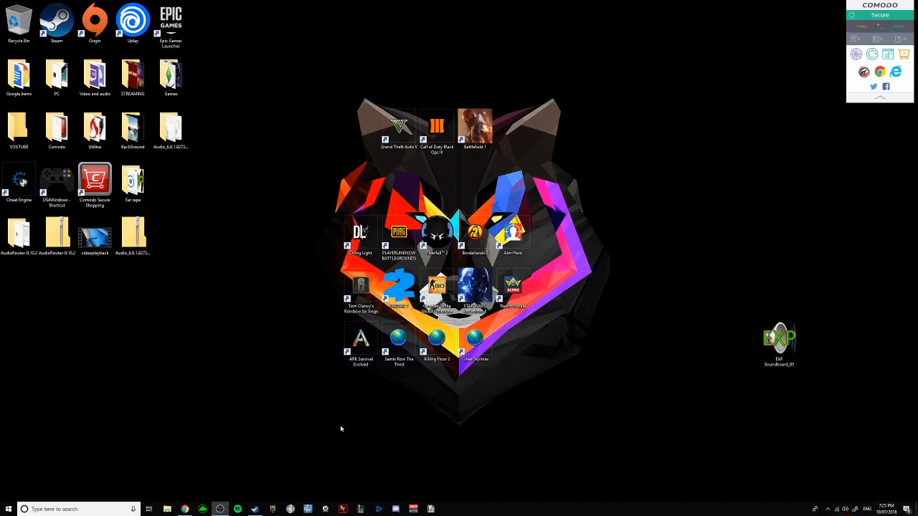
Navigate from drive C through Users and the user profile to the hidden AppData folder
left_click(166, 509)
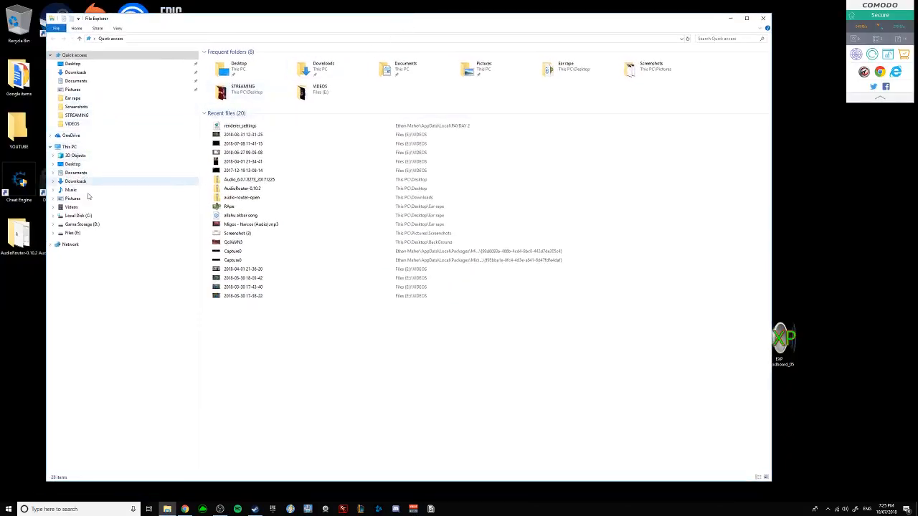
left_click(77, 215)
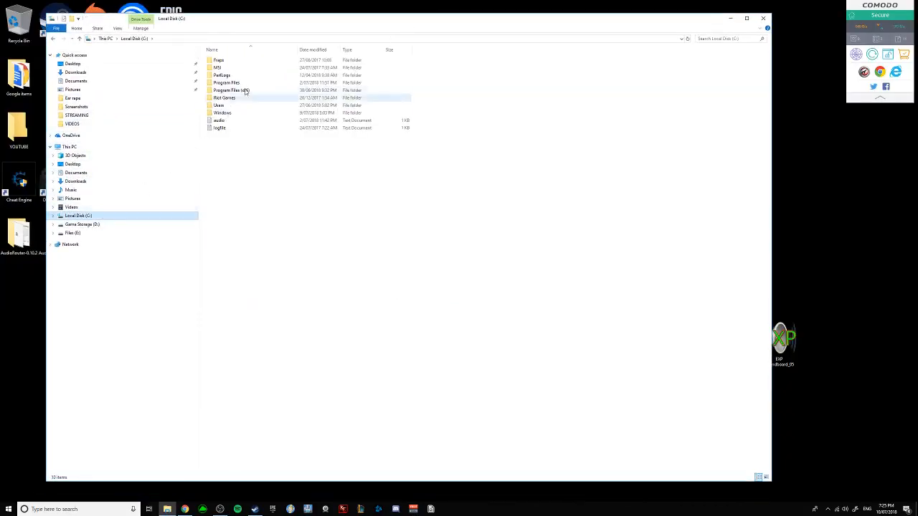
double_click(218, 105)
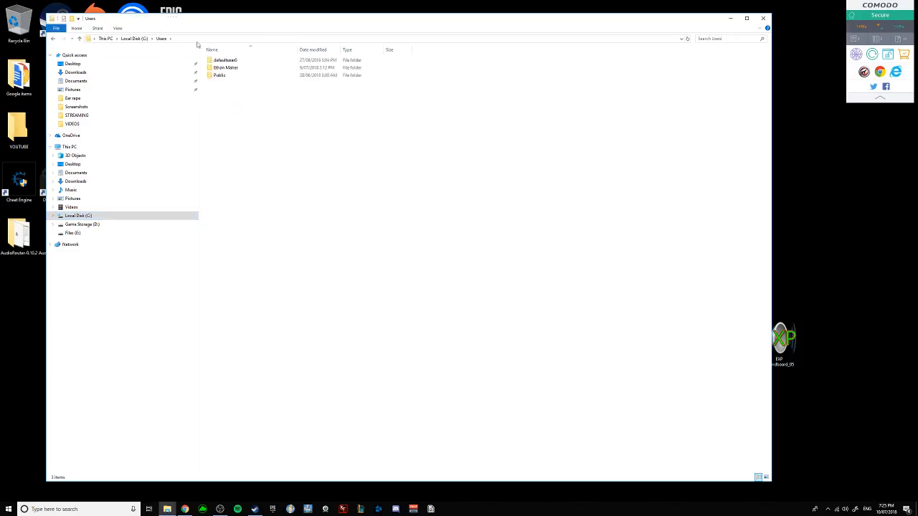
double_click(227, 67)
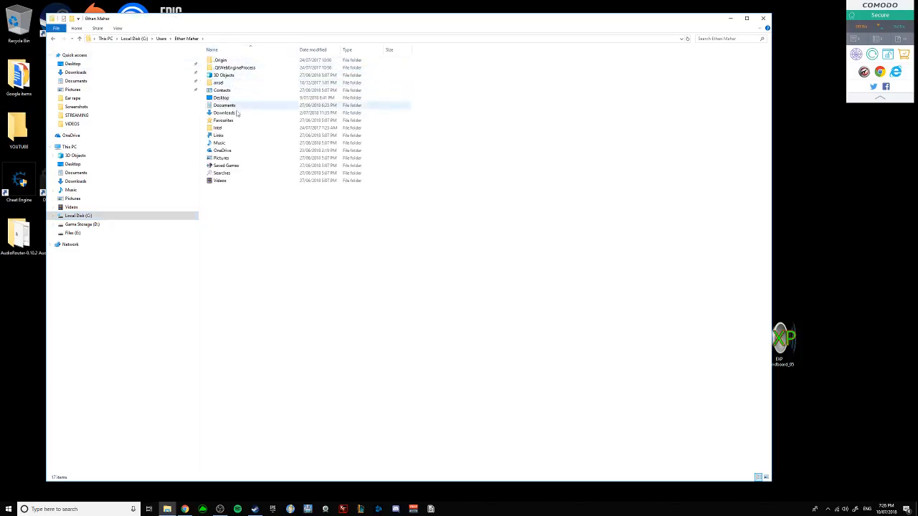
left_click(218, 135)
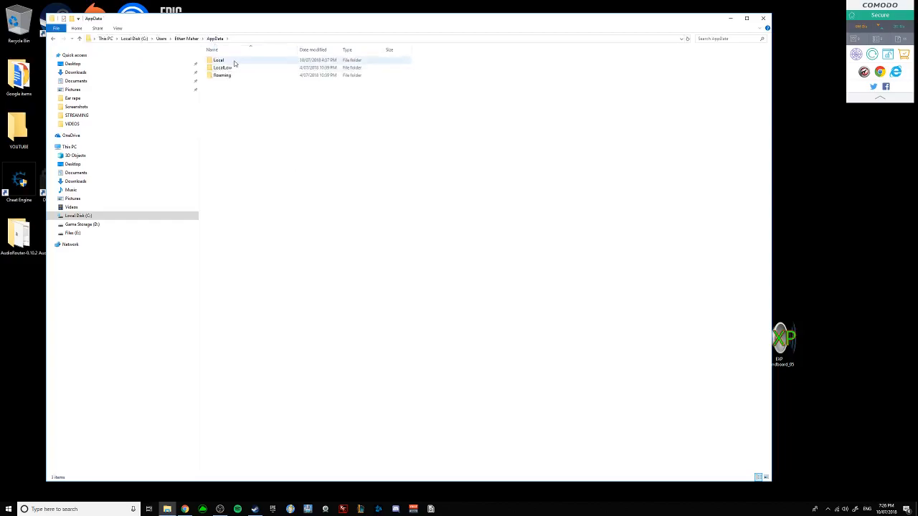
Go into Local\PAYDAY 2 and select renderer_settings.xml
double_click(218, 61)
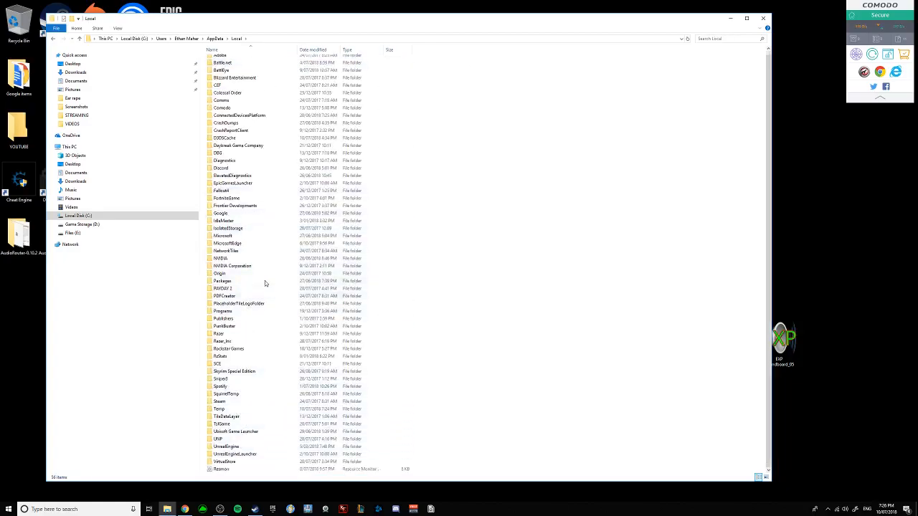
double_click(223, 288)
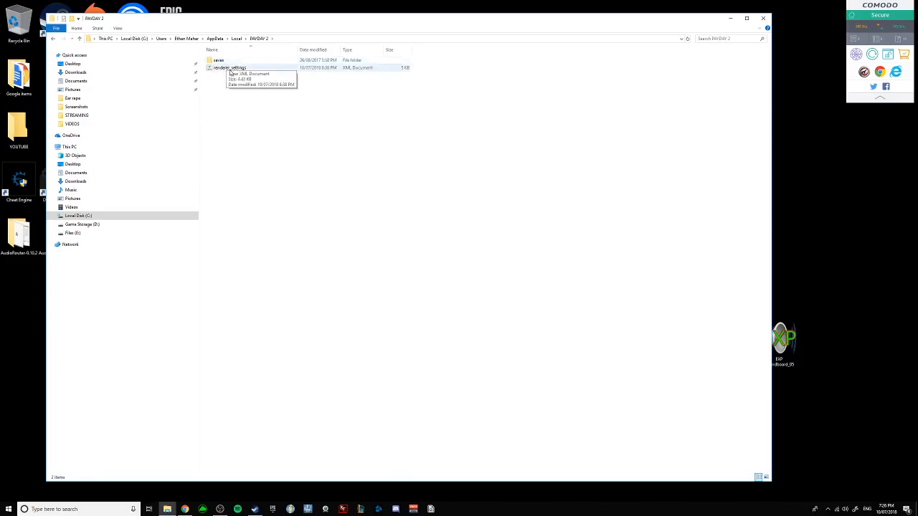
double_click(231, 67)
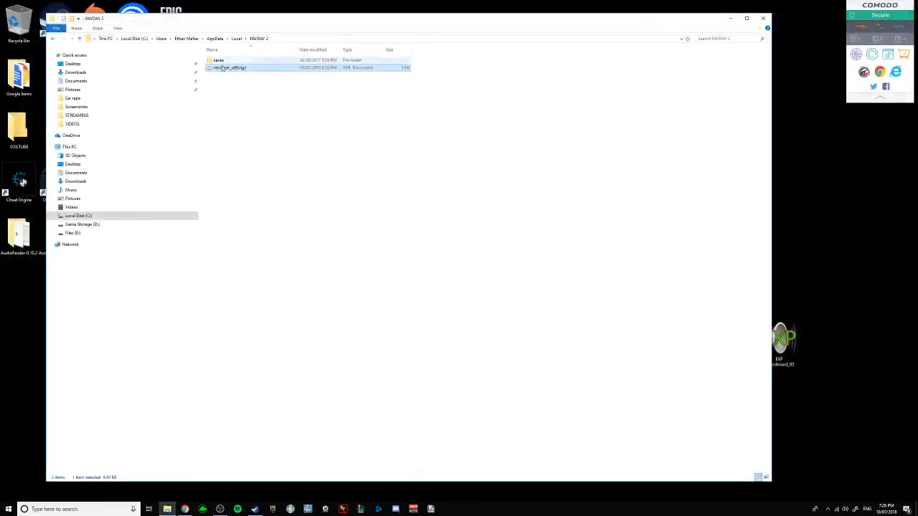
Bring up the context menu for renderer_settings.xml, before and after viewing it in Notepad
right_click(230, 68)
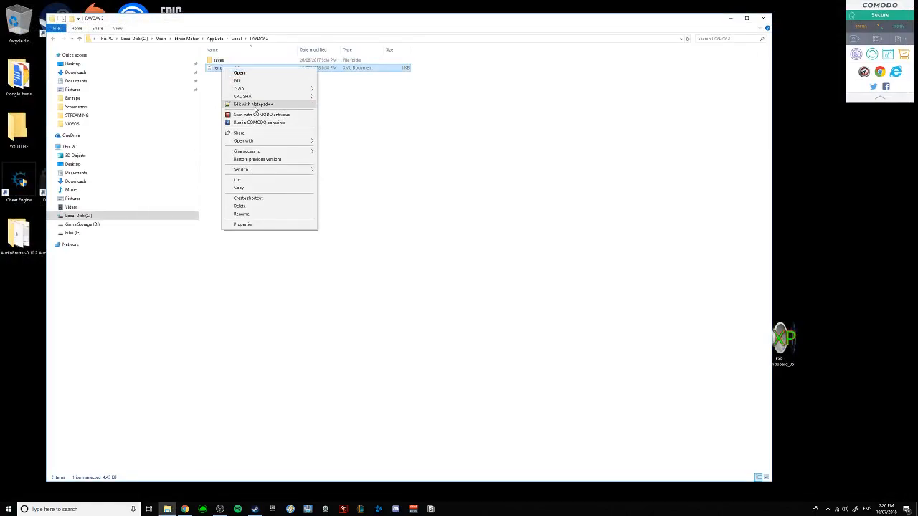
mouse_move(264, 142)
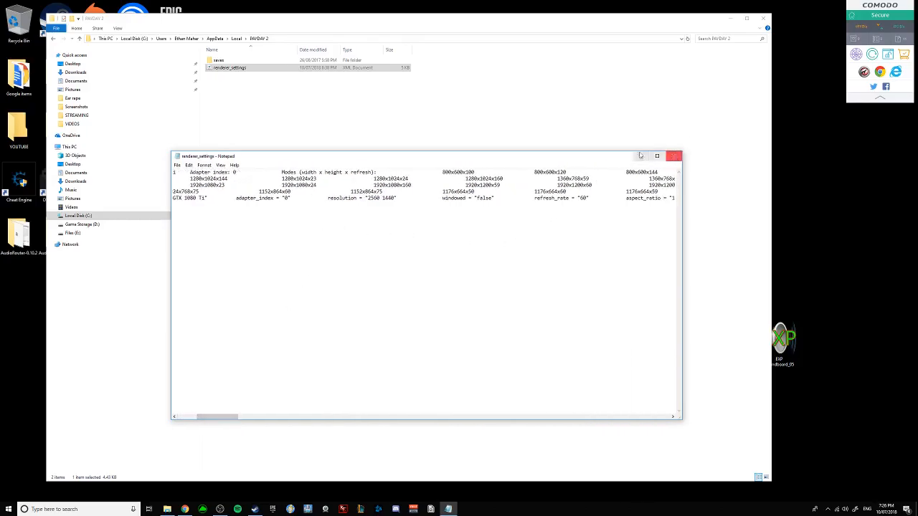
right_click(229, 68)
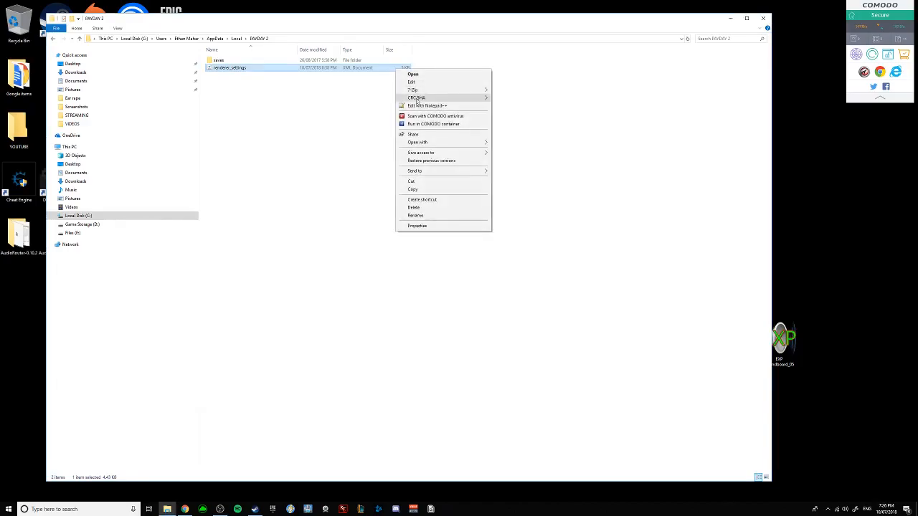
Edit renderer_settings.xml with Notepad++ and scroll to the render_config block at the bottom
left_click(427, 106)
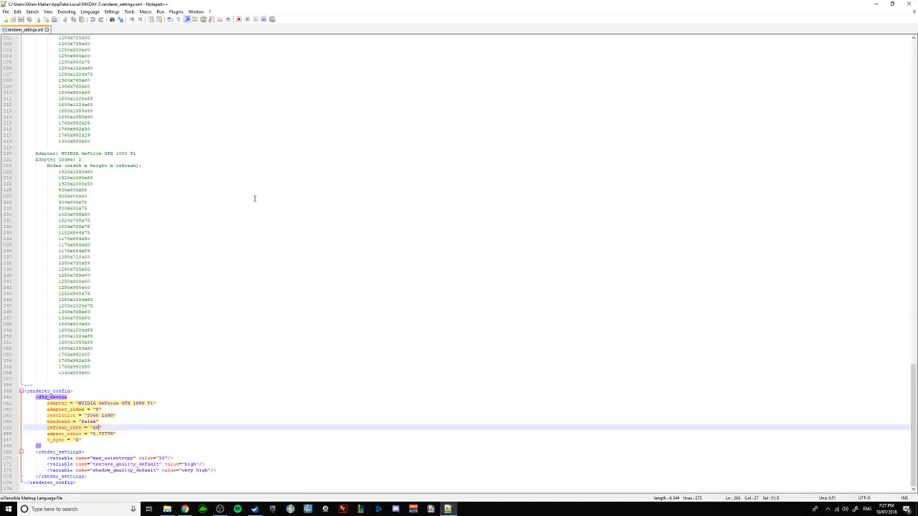
mouse_move(144, 317)
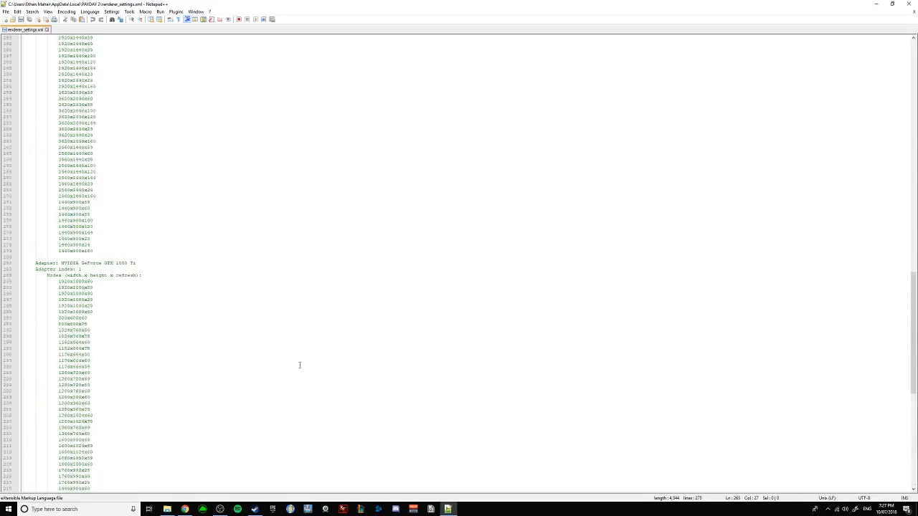
scroll("down", 3)
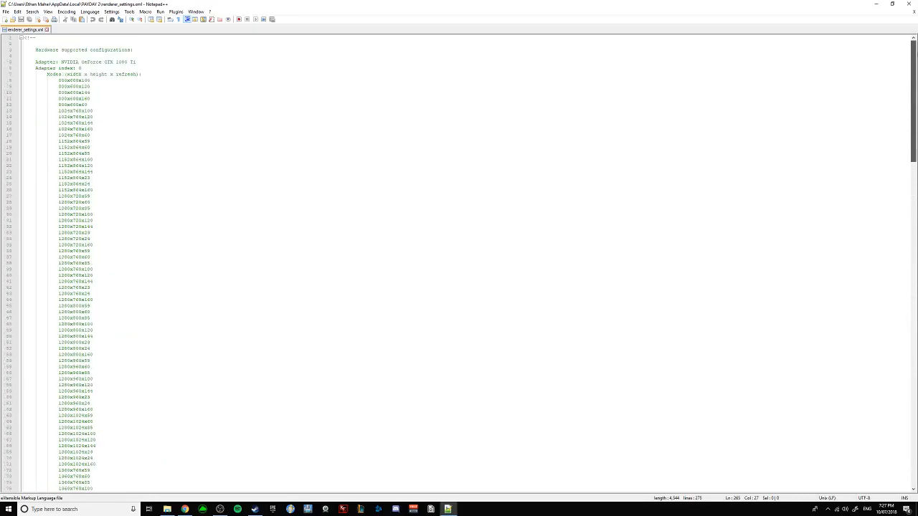
scroll("down", 3)
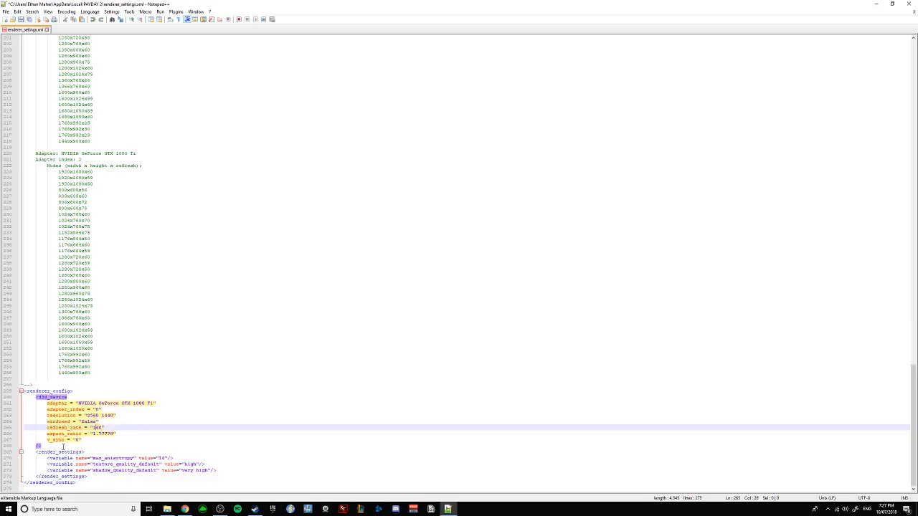
Replace the refresh_rate value with 160 and save the file
type("160")
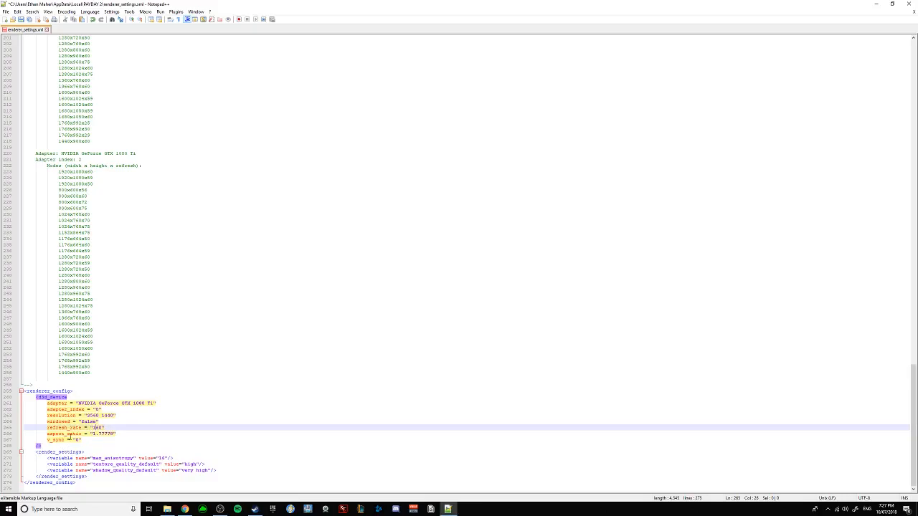
type("160")
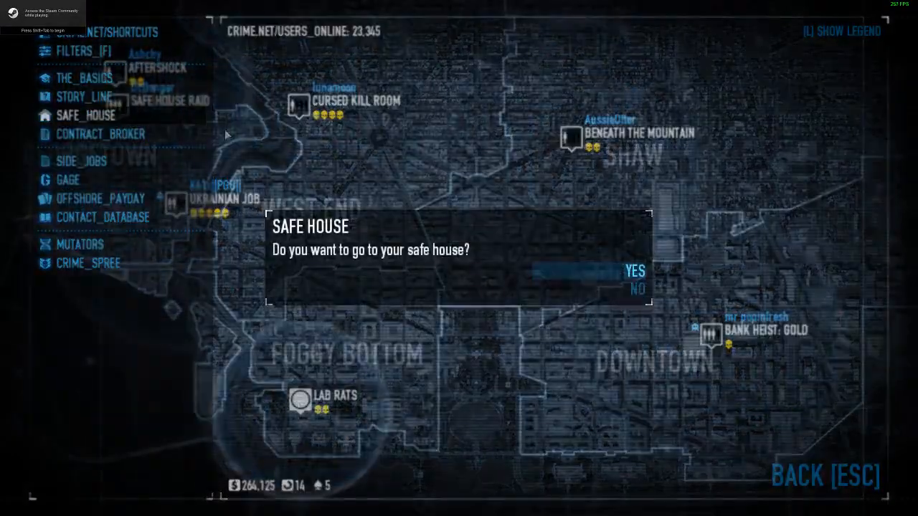
Confirm YES to travel to the safe house from Crime.net
left_click(634, 271)
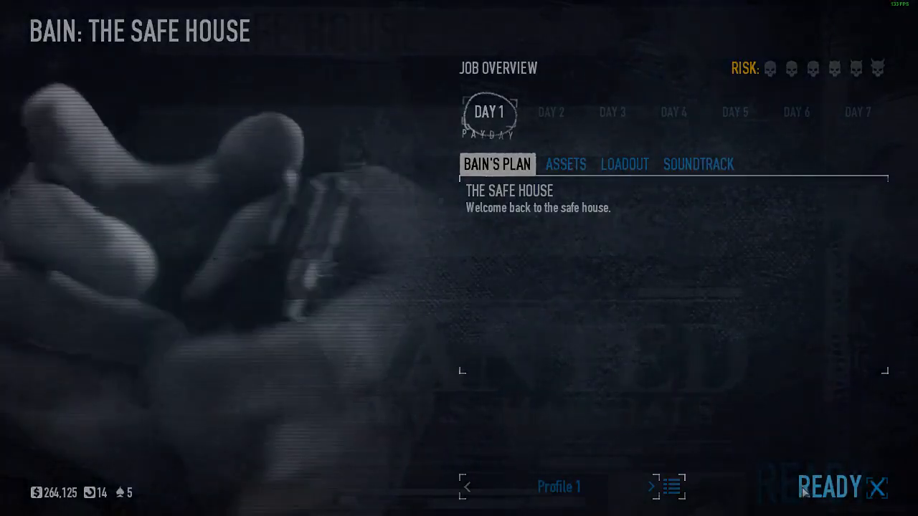
Ready up into the safe house and fire at the shooting range targets
left_click(832, 486)
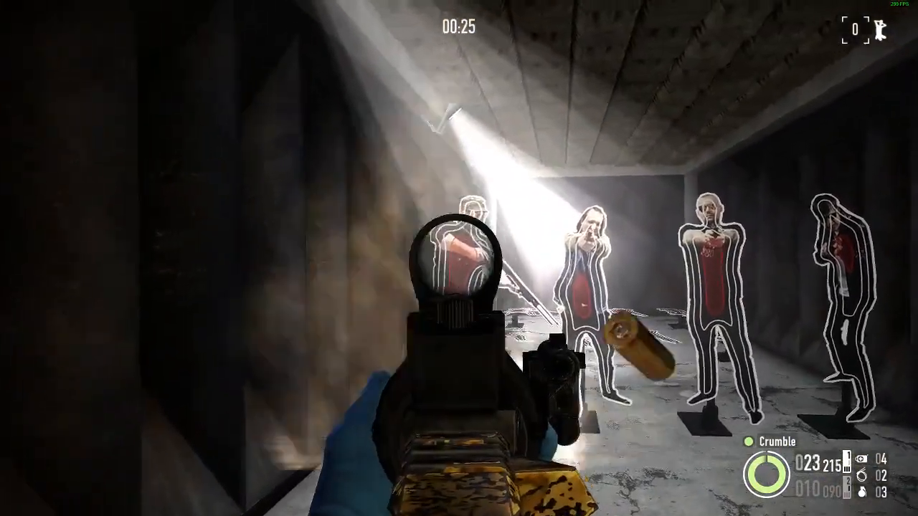
left_click(459, 259)
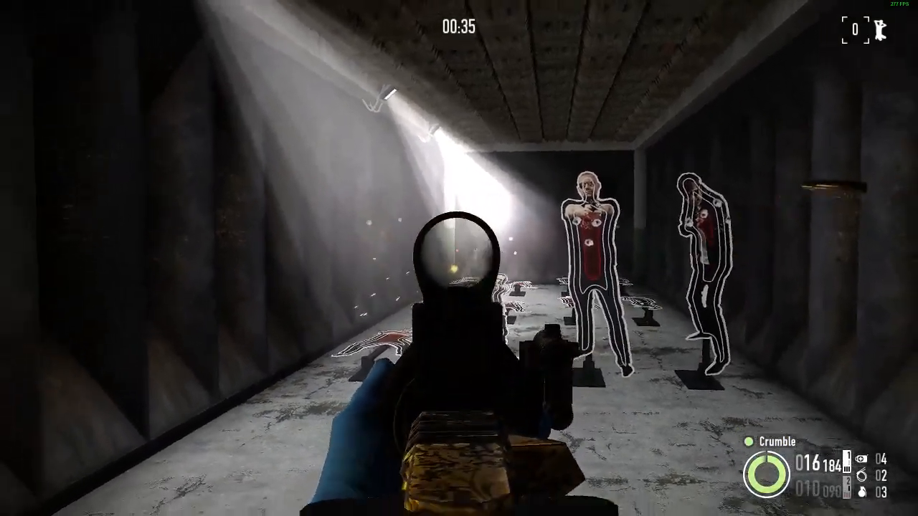
left_click(459, 258)
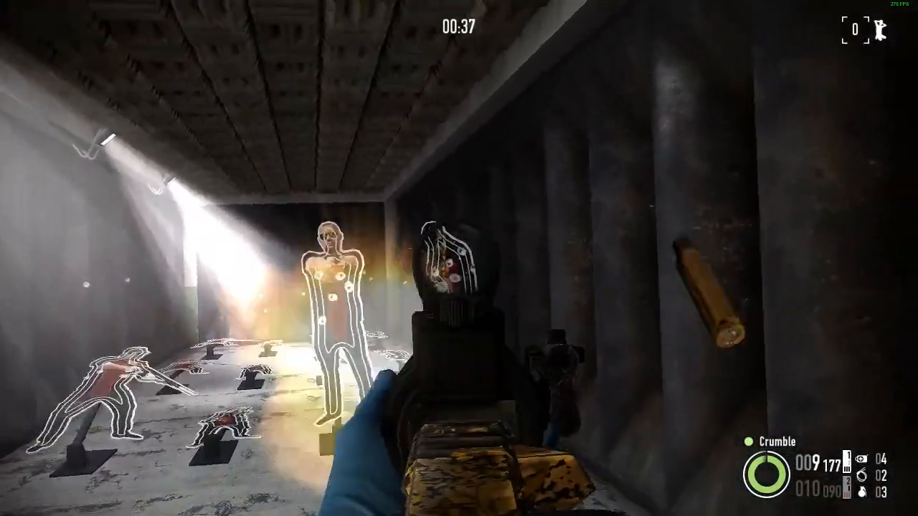